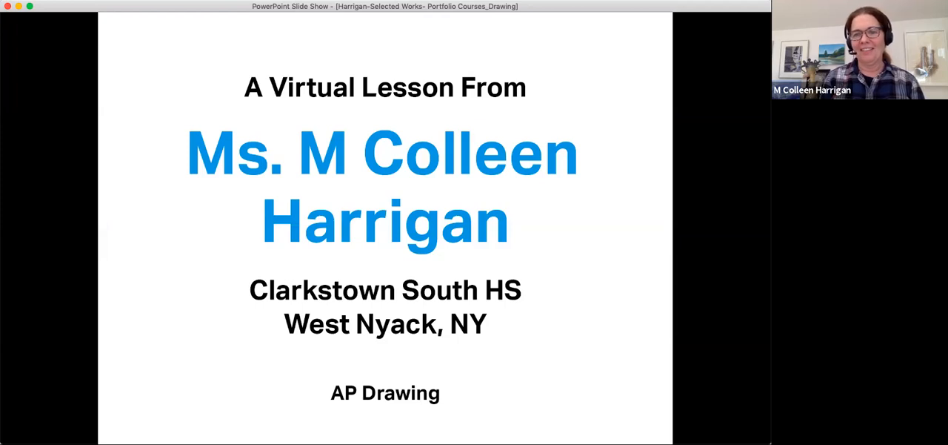
# Advance past the title, welcome, overview and lesson-goals slides to the Warm Up slide
pyautogui.press('right')
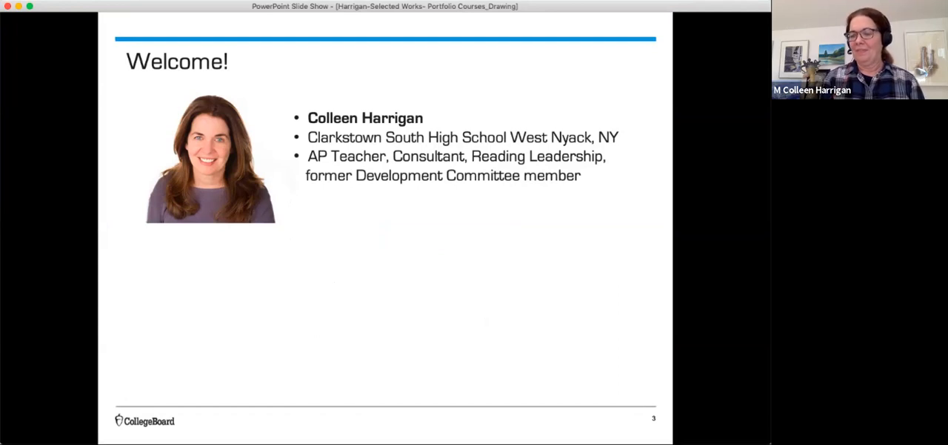
pyautogui.press('right')
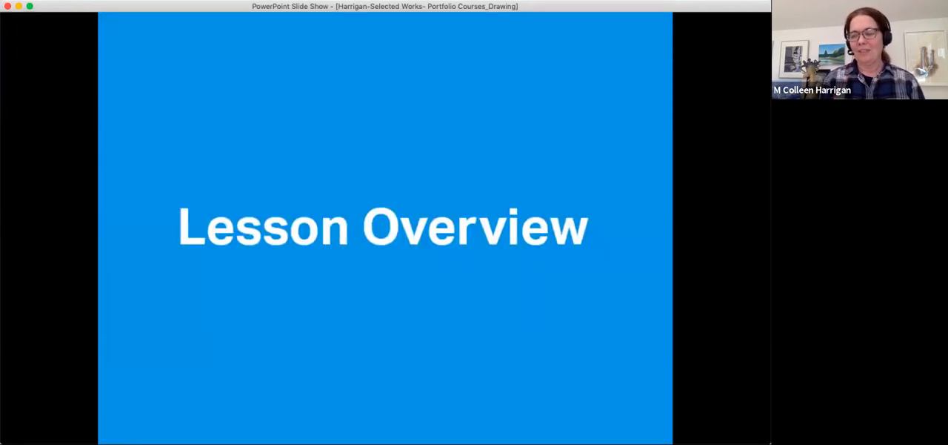
pyautogui.press('right')
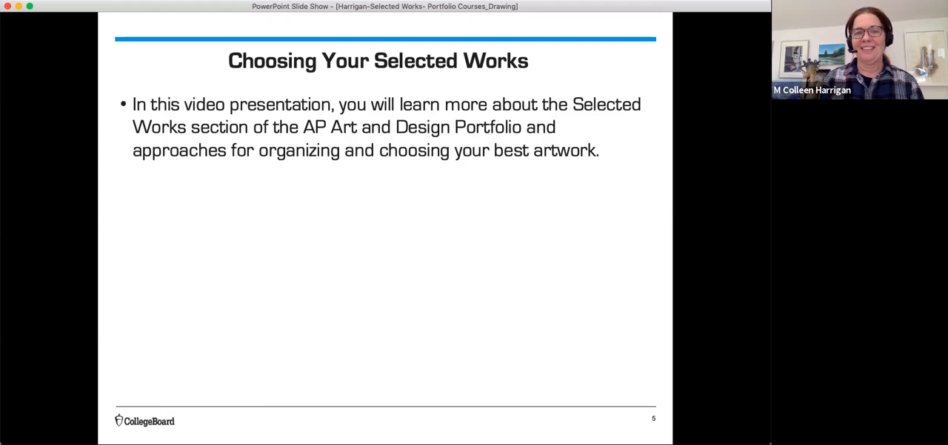
pyautogui.press('right')
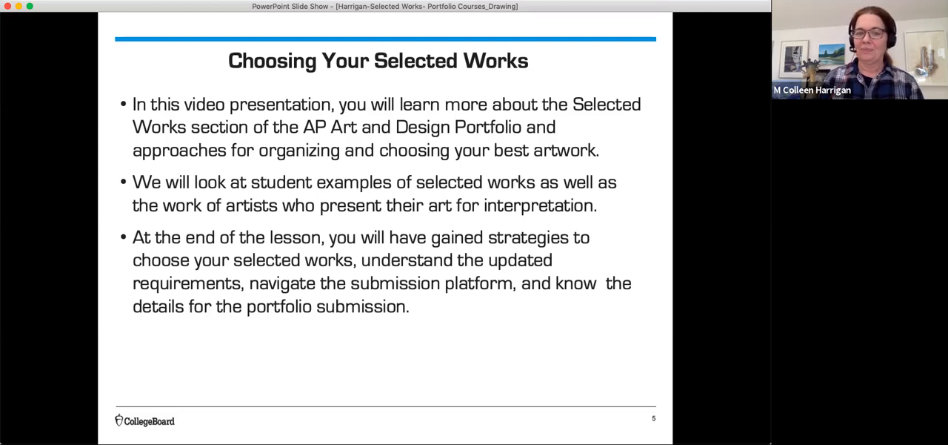
pyautogui.press('right')
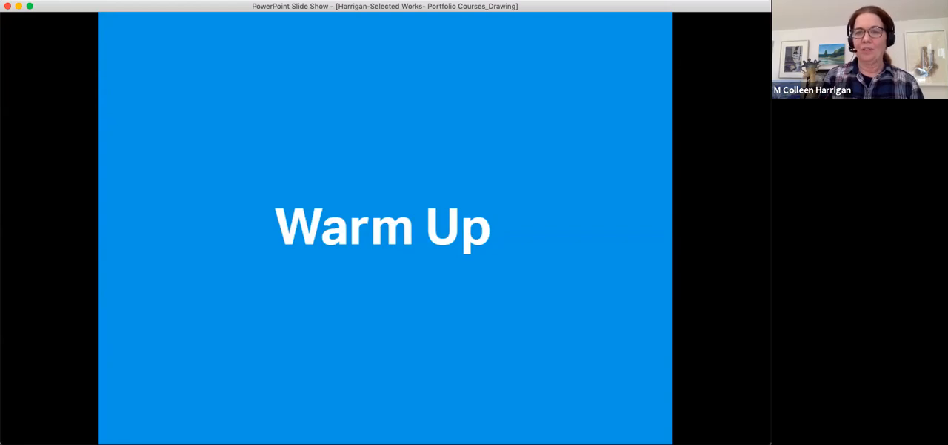
# Present the warm-up materials and Figure 5 in Gold slides, then reach What You Need To Know
pyautogui.press('right')
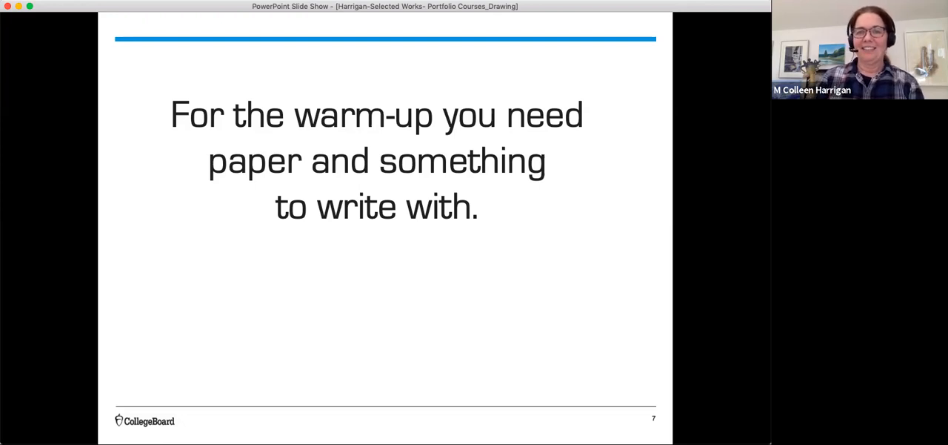
pyautogui.press('right')
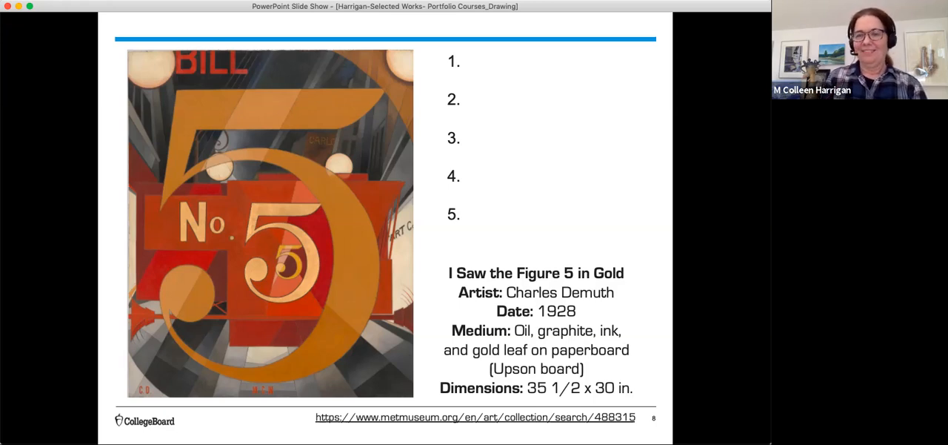
pyautogui.press('right')
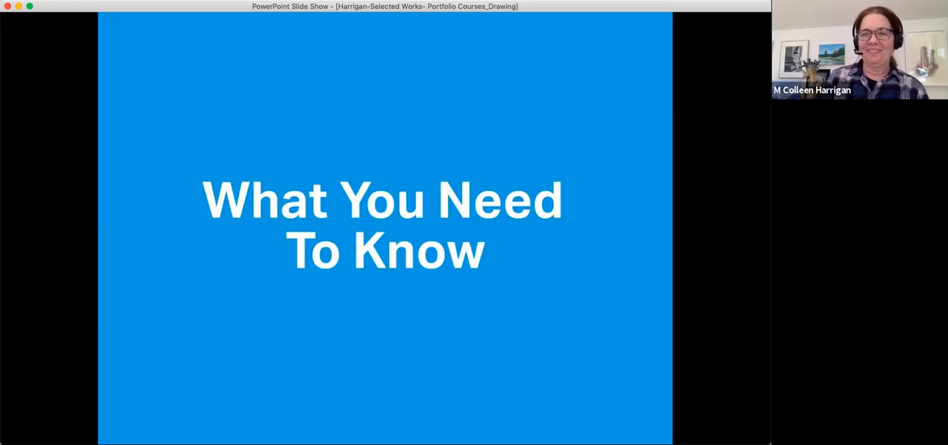
# Reveal all four Selected Works Section bullets, then show the gallery show versus studio visit slide
pyautogui.press('right')
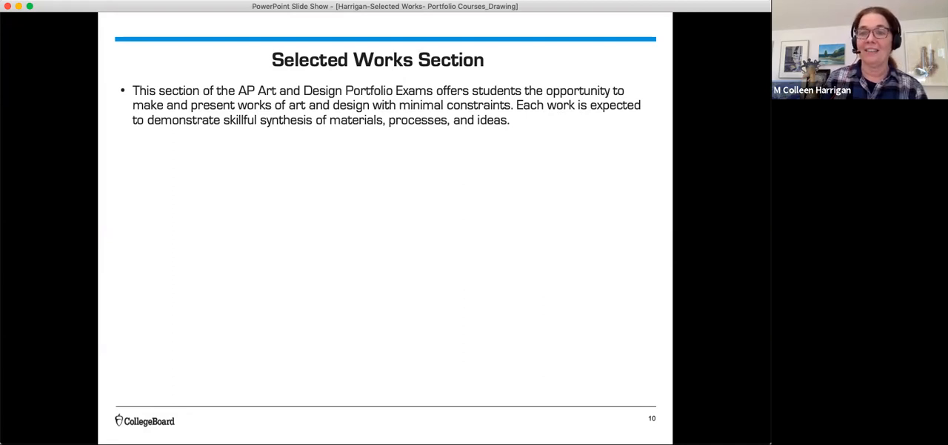
pyautogui.press('right')
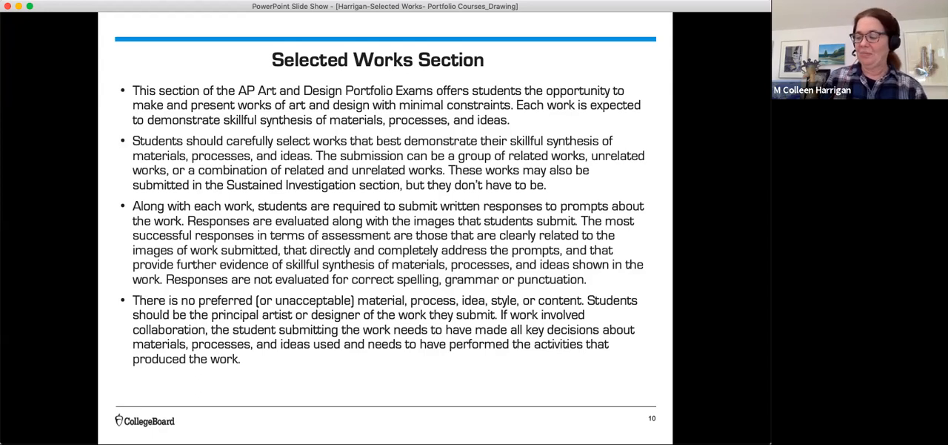
pyautogui.press('right')
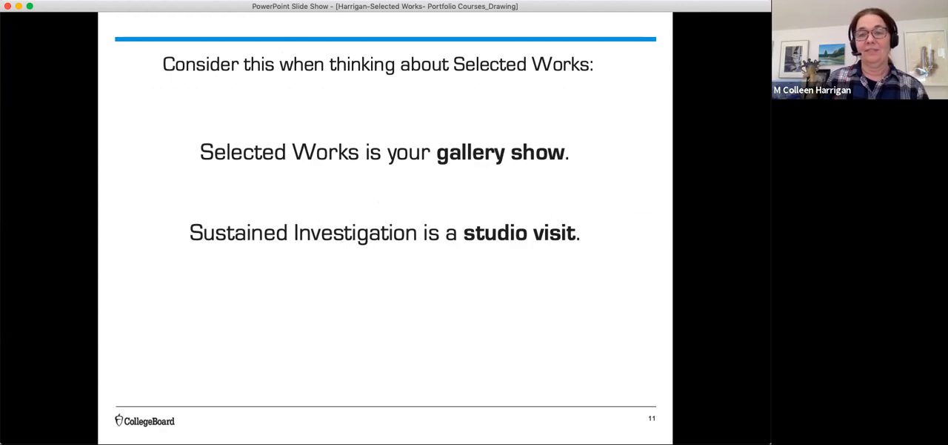
# Move through the Course Skills slide to slide 13, Selected Works Skills (40% of score)
pyautogui.press('right')
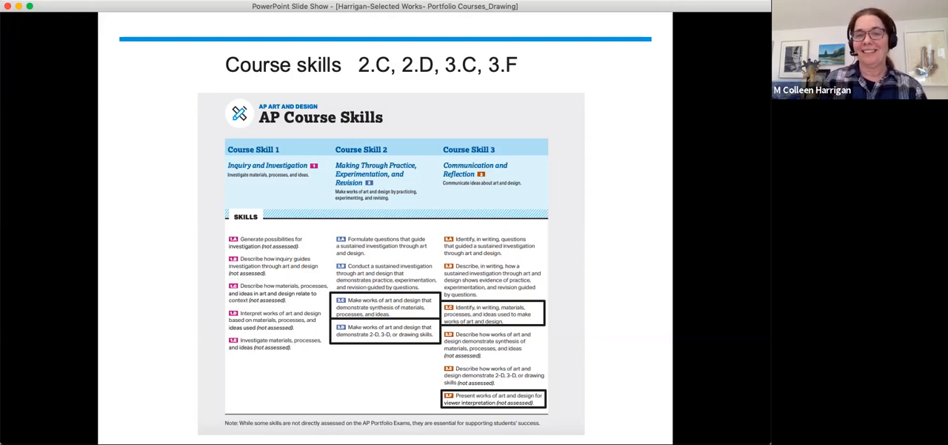
pyautogui.press('right')
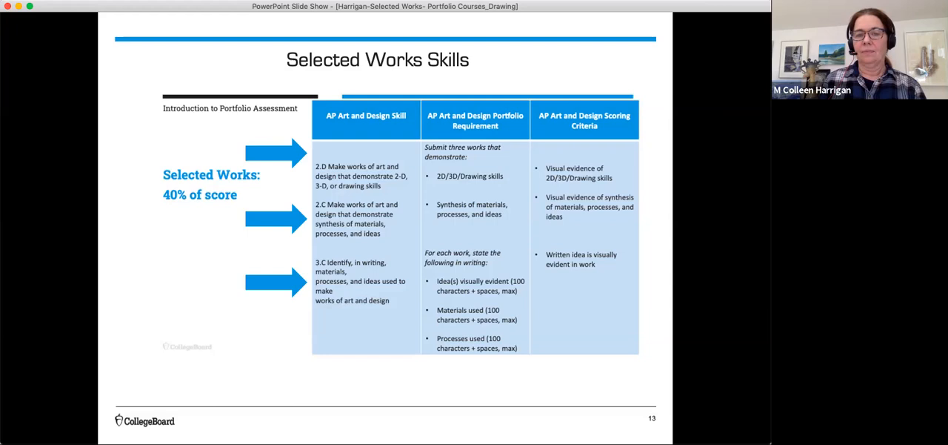
# Advance to slide 16, Important details regarding Selected Works
pyautogui.press('right')
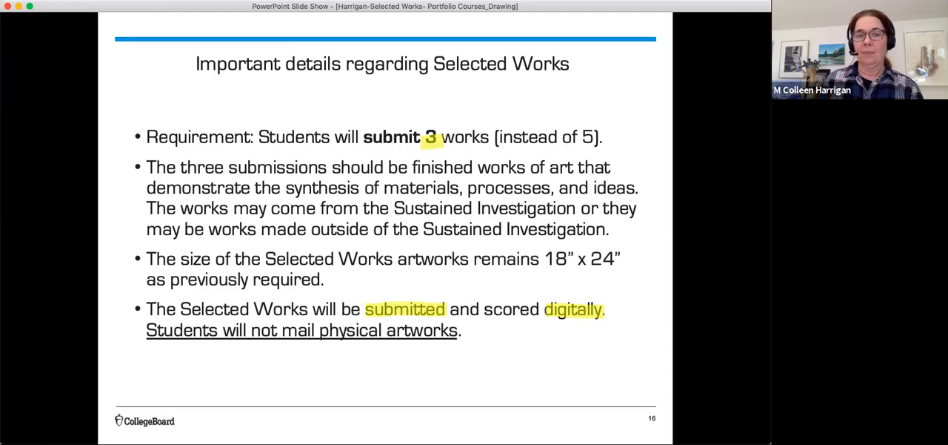
# Leave the slideshow for the AP digital submission portal and open the portfolio section page
pyautogui.press('right')
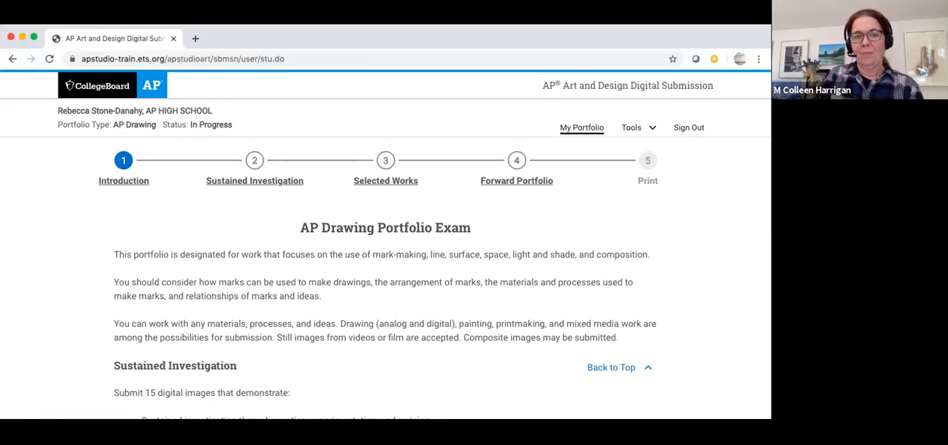
pyautogui.scroll(-3)
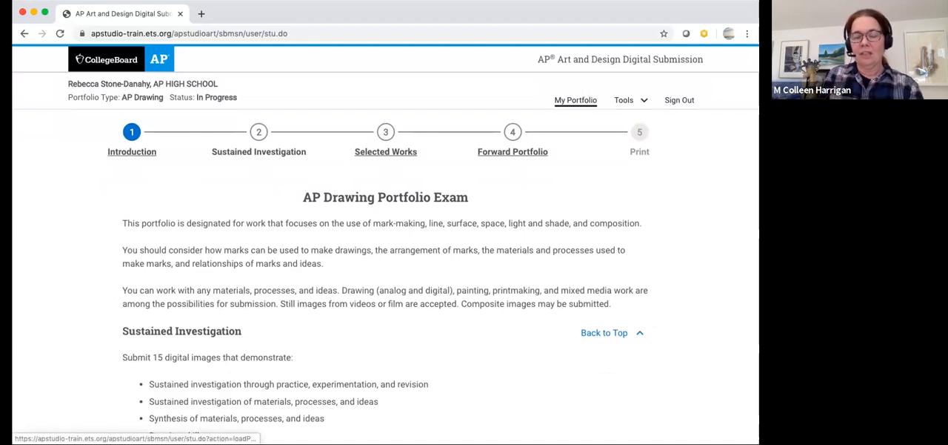
pyautogui.click(258, 152)
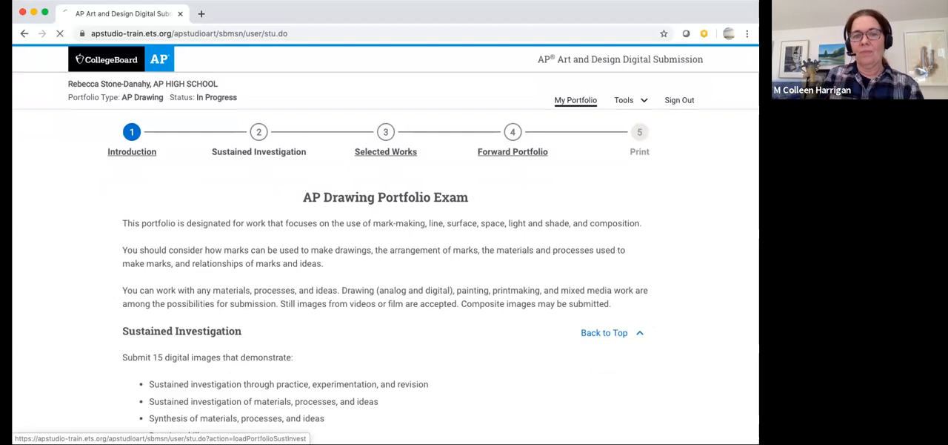
pyautogui.click(259, 132)
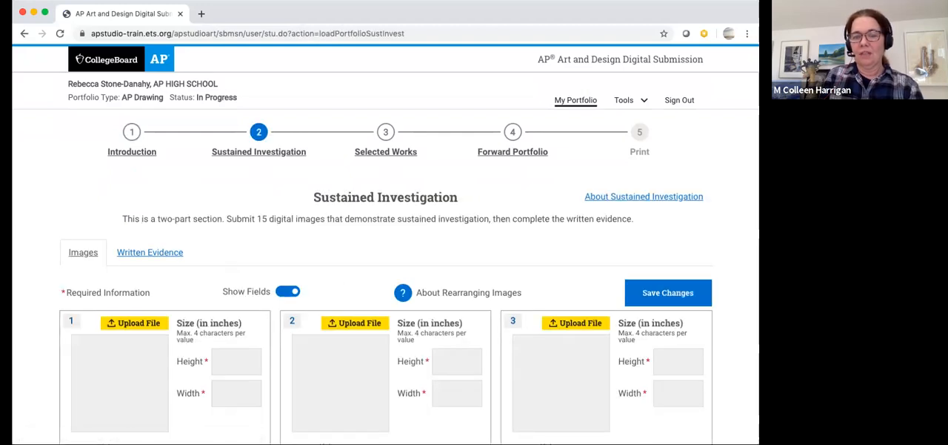
# Scroll through the Selected Works Digital Backup page's empty upload slots for works 1 and 2
pyautogui.scroll(-3)
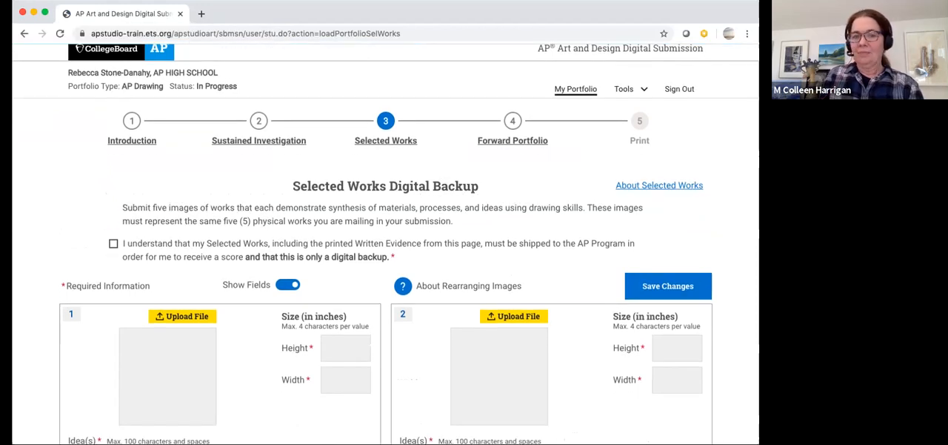
pyautogui.scroll(-3)
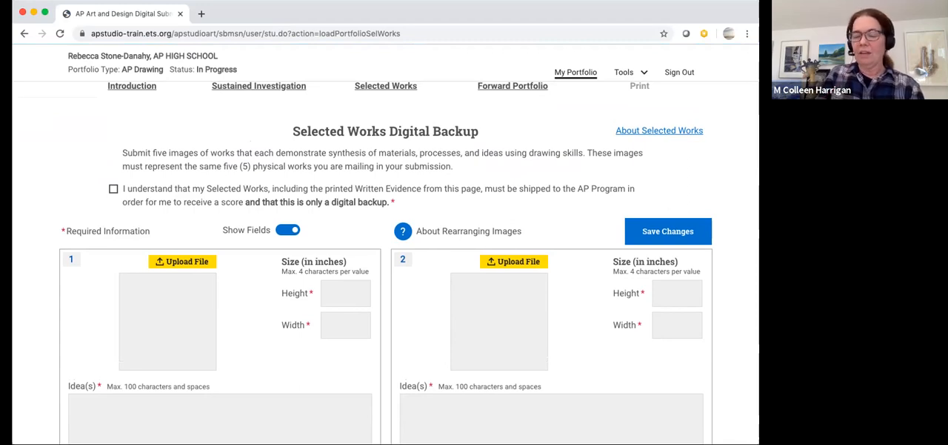
pyautogui.scroll(-3)
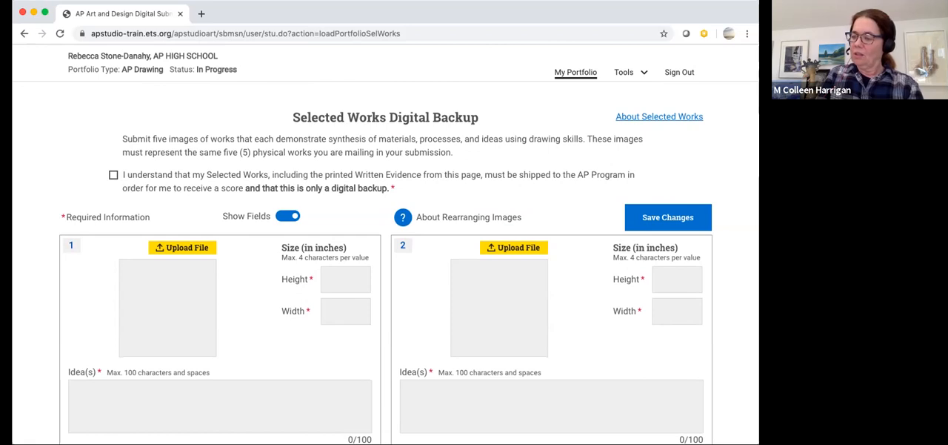
pyautogui.scroll(-3)
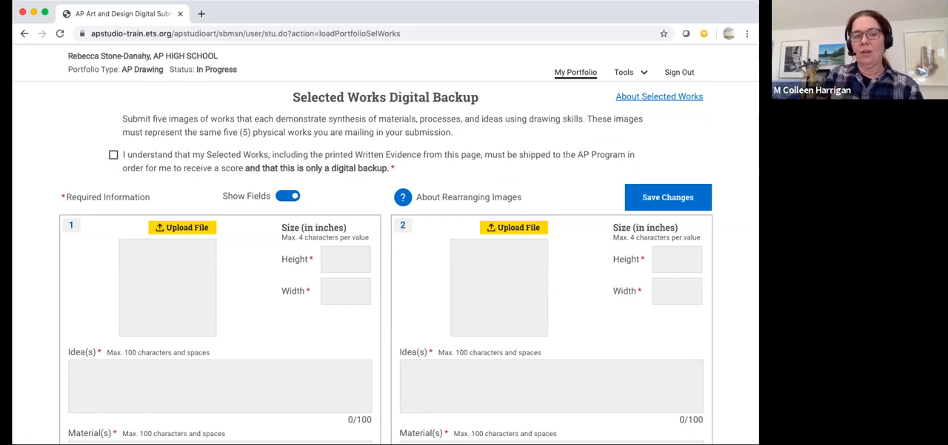
pyautogui.scroll(-3)
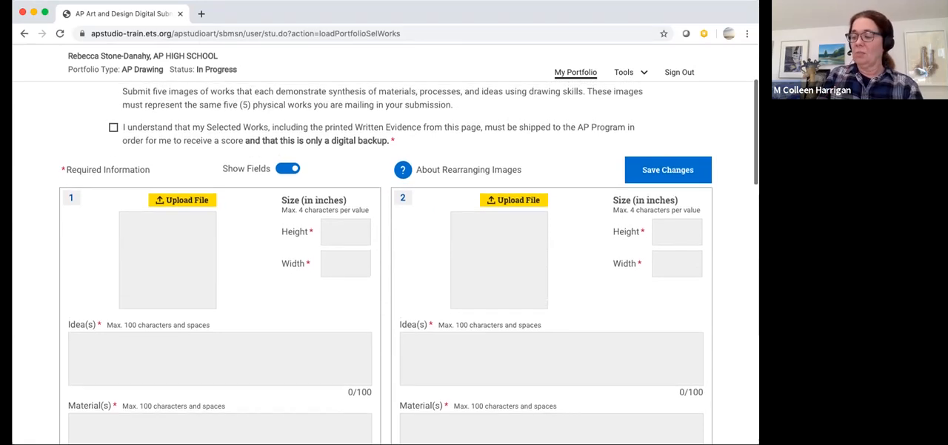
pyautogui.scroll(-3)
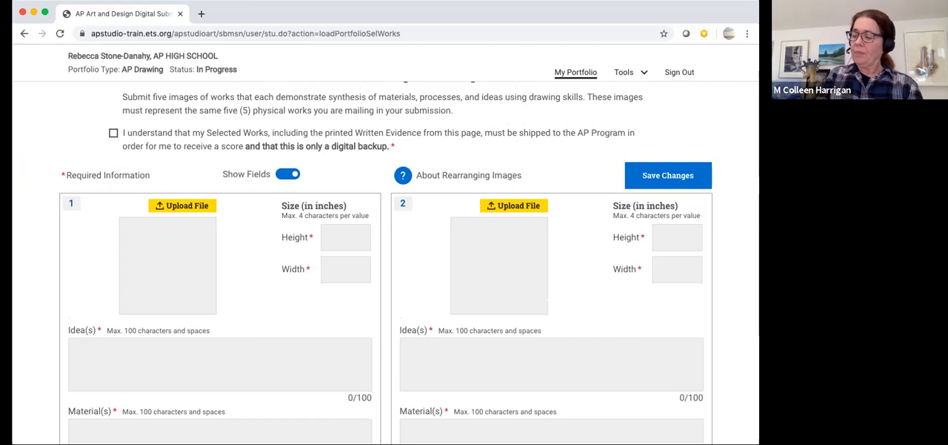
pyautogui.scroll(-3)
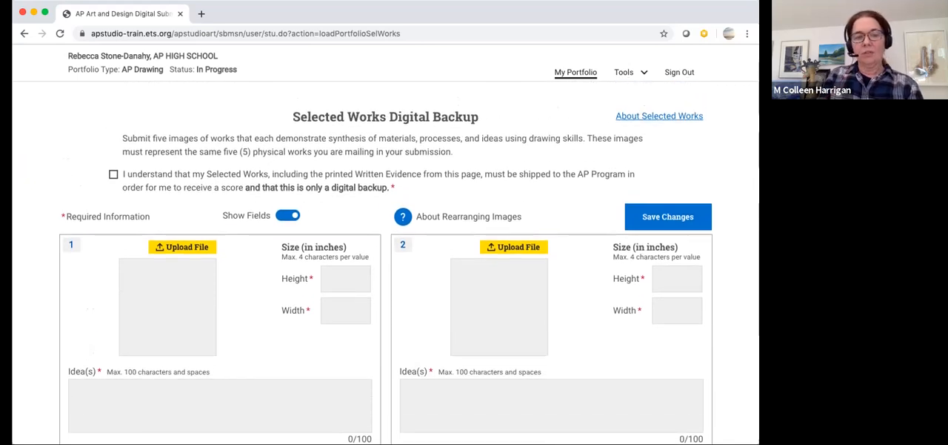
# Check the 'I understand' digital-backup acknowledgement and review the slots for works 3, 4 and 5
pyautogui.click(114, 173)
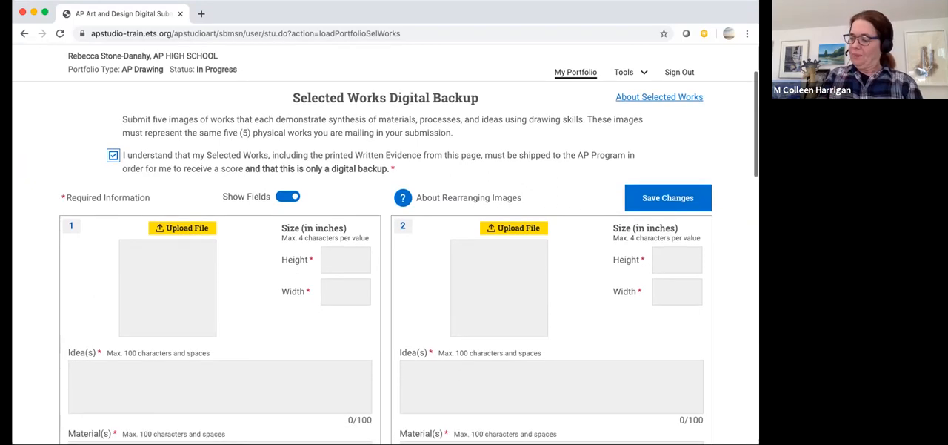
pyautogui.scroll(-3)
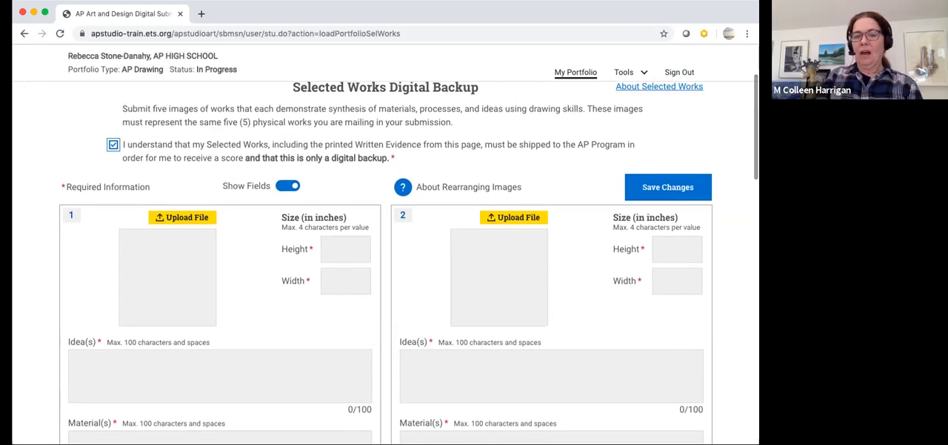
pyautogui.scroll(-3)
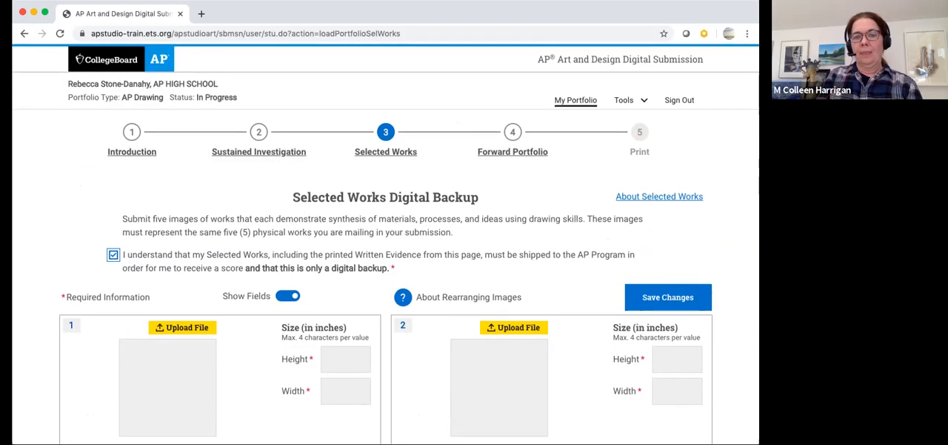
pyautogui.scroll(-3)
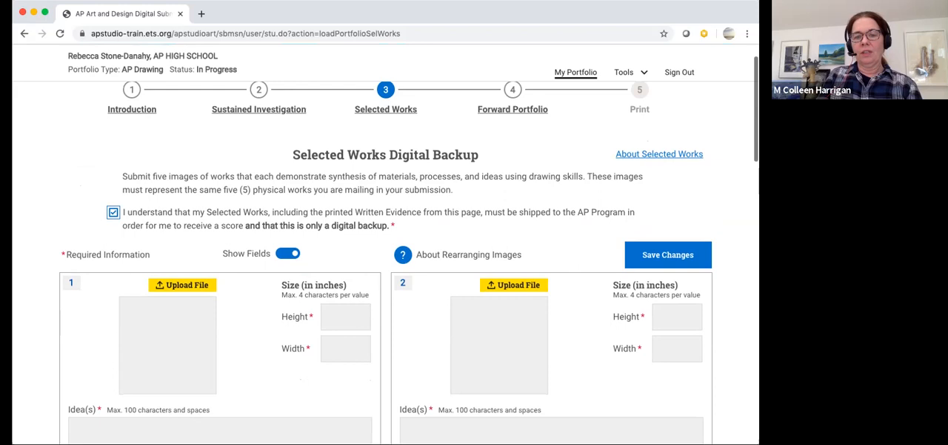
pyautogui.scroll(-3)
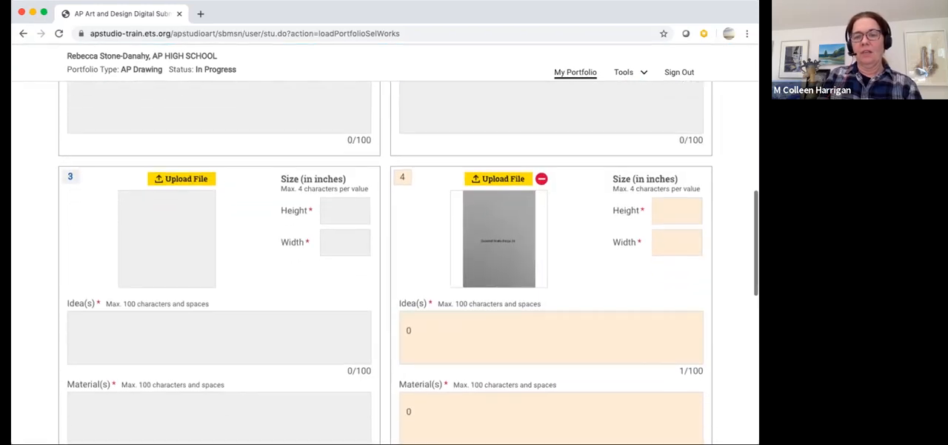
pyautogui.scroll(-3)
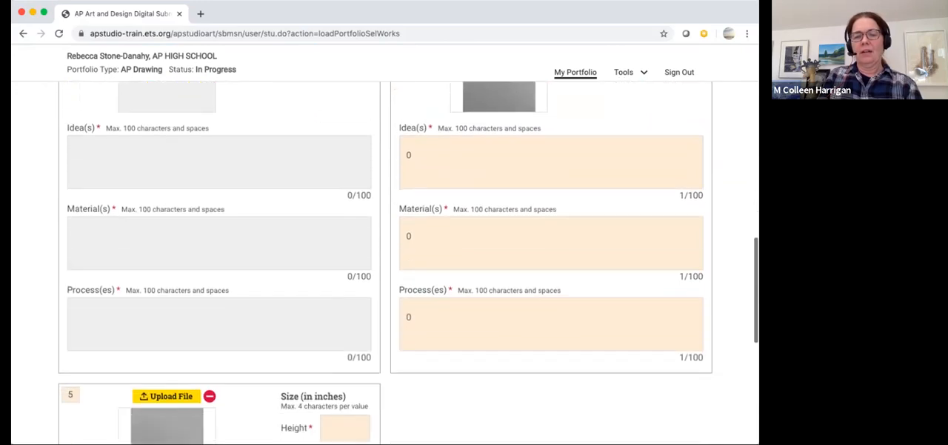
pyautogui.scroll(-3)
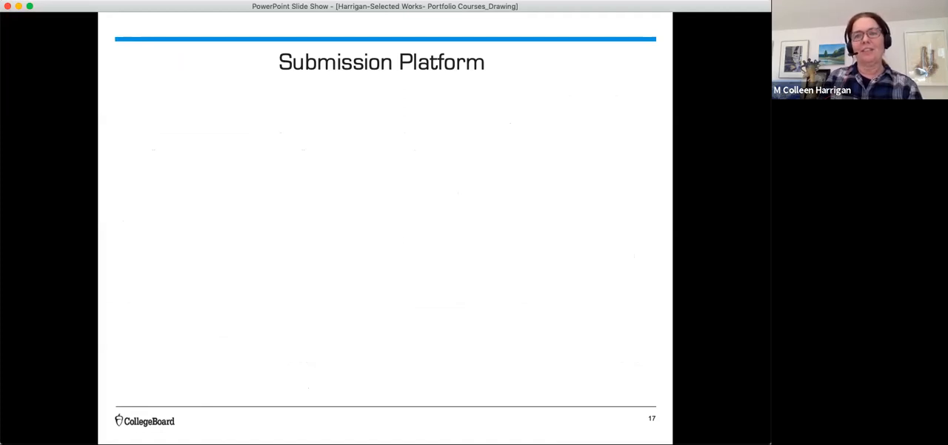
# Advance the slide show to slide 18, General Reminders about Materials
pyautogui.press('right')
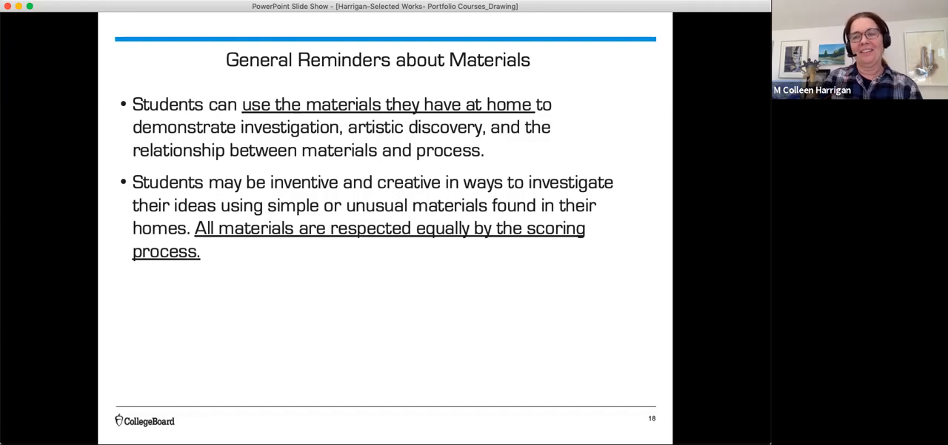
# Advance past the encouragement and Guided Practice slides to slide 21, Moving Forward - A Plan for Action
pyautogui.press('right')
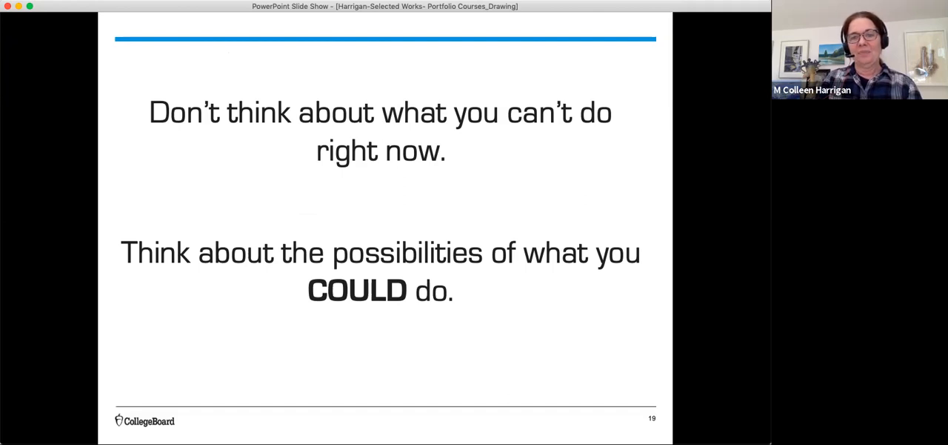
pyautogui.press('right')
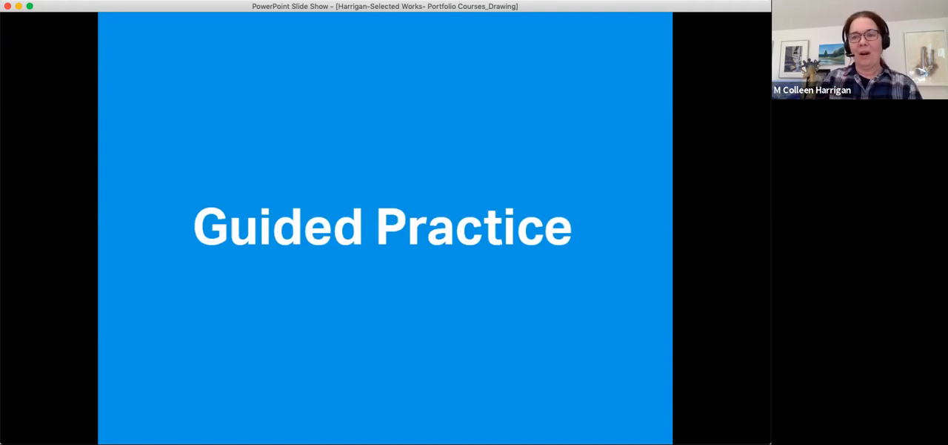
pyautogui.press('right')
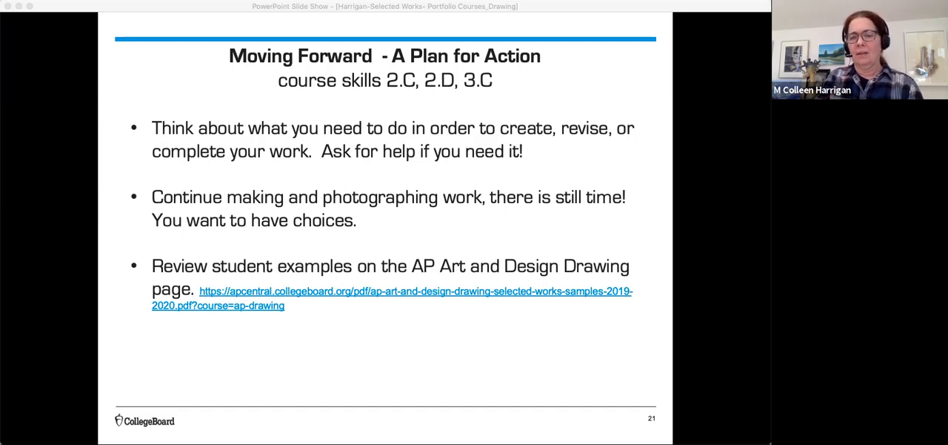
# Open the Drawing Selected Works 2020 Scoring Commentaries PDF and review Sample 1's Works 1–5
pyautogui.click(414, 291)
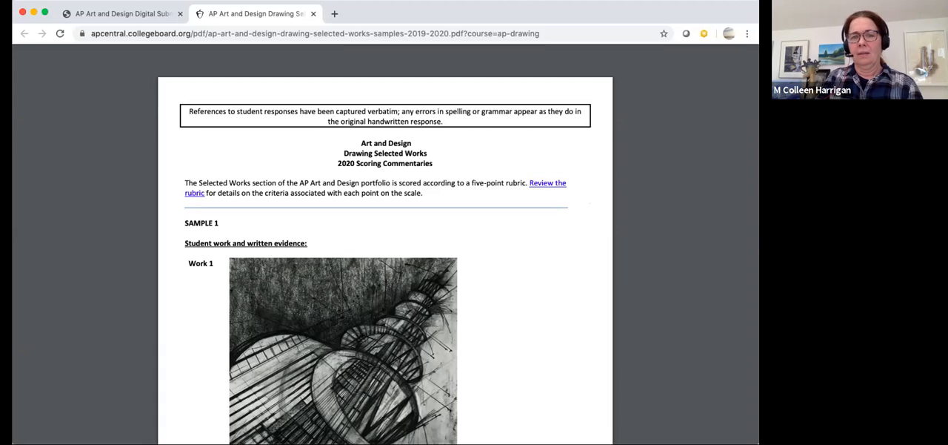
pyautogui.scroll(-3)
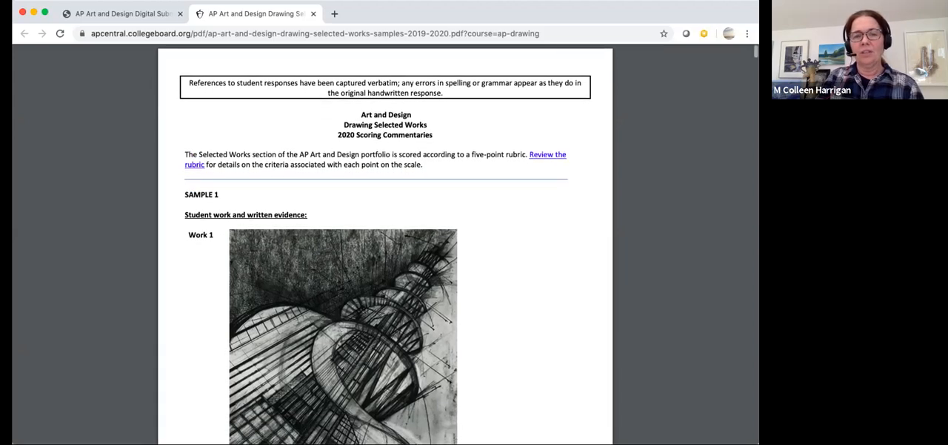
pyautogui.scroll(-3)
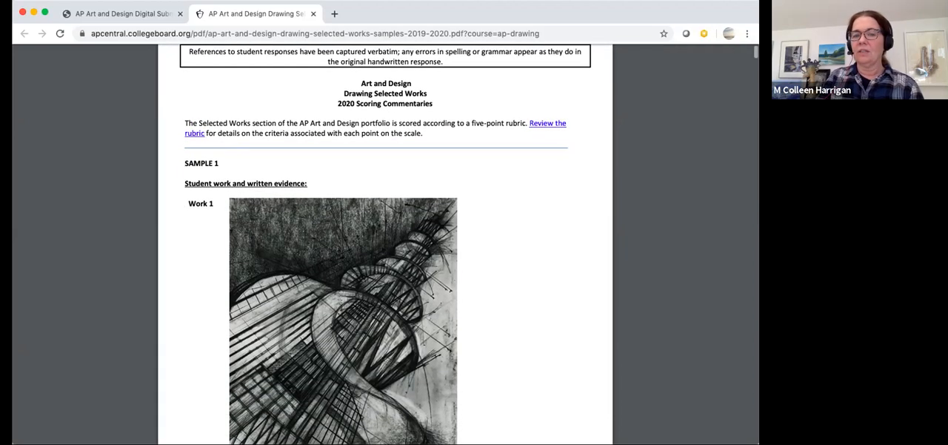
pyautogui.scroll(-3)
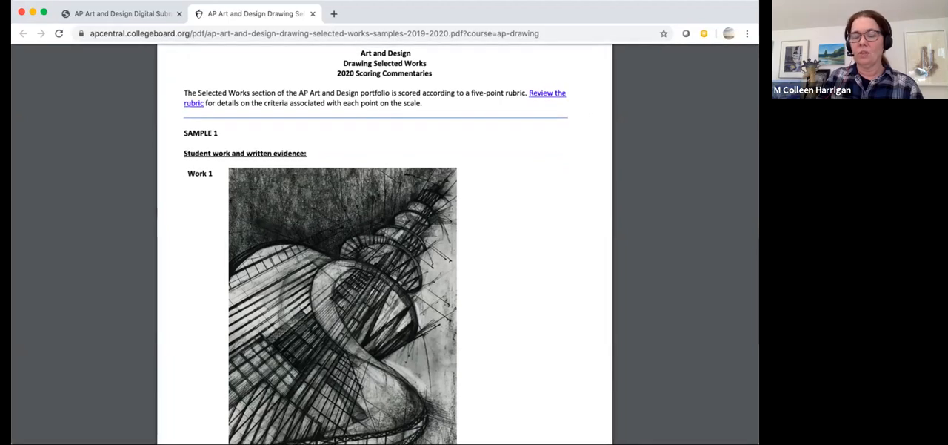
pyautogui.scroll(-3)
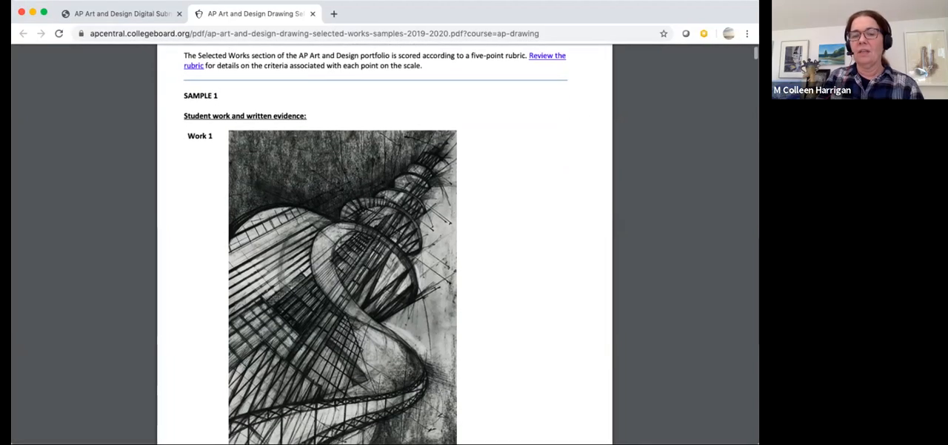
pyautogui.scroll(-3)
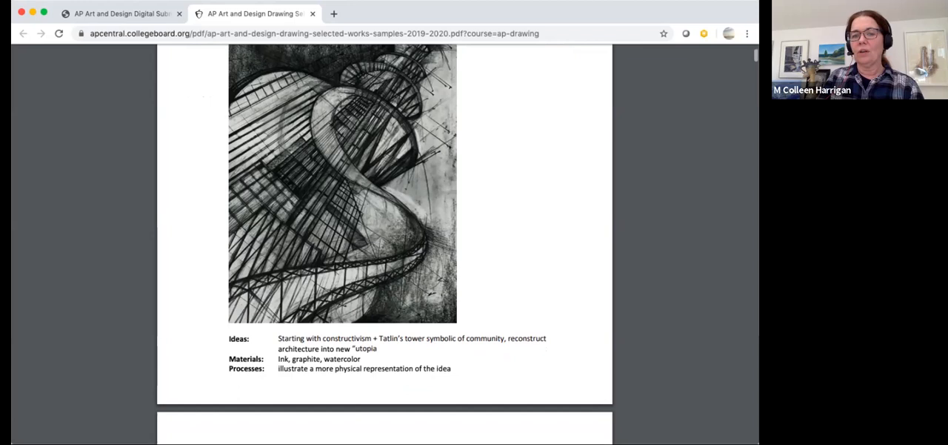
pyautogui.scroll(-3)
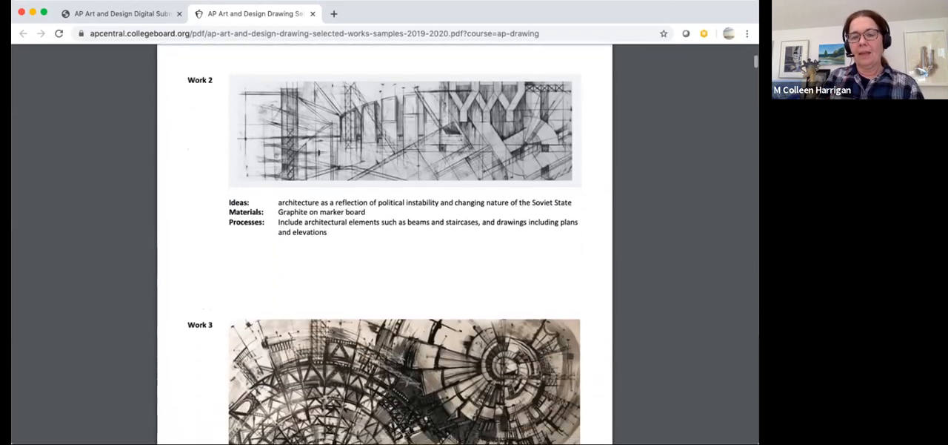
pyautogui.scroll(-3)
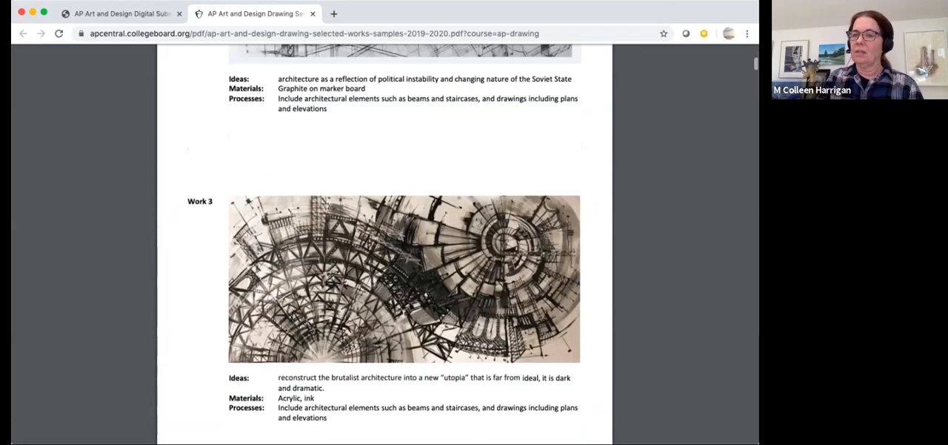
pyautogui.scroll(-3)
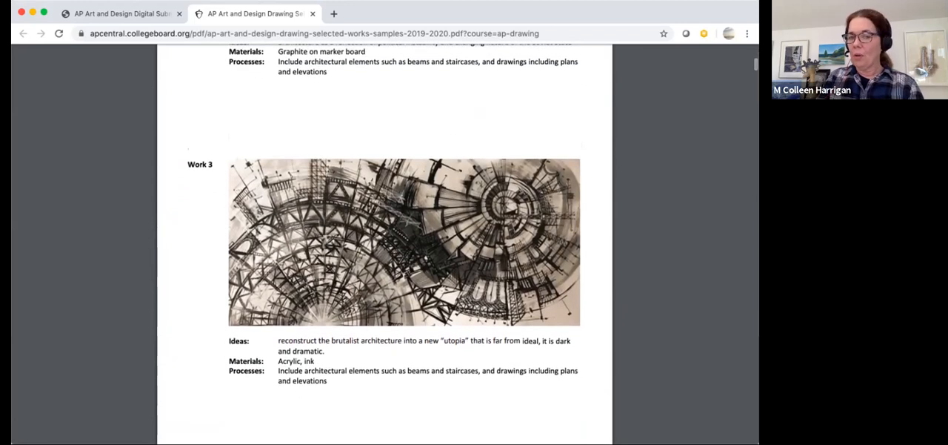
pyautogui.scroll(-3)
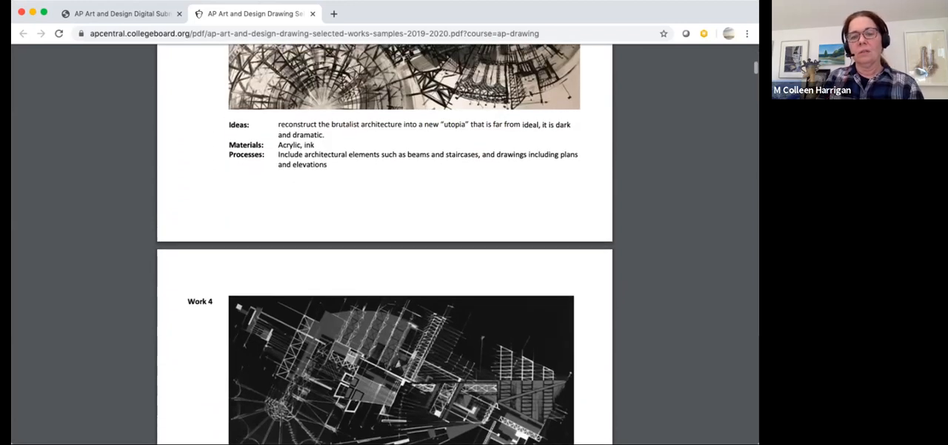
pyautogui.scroll(-3)
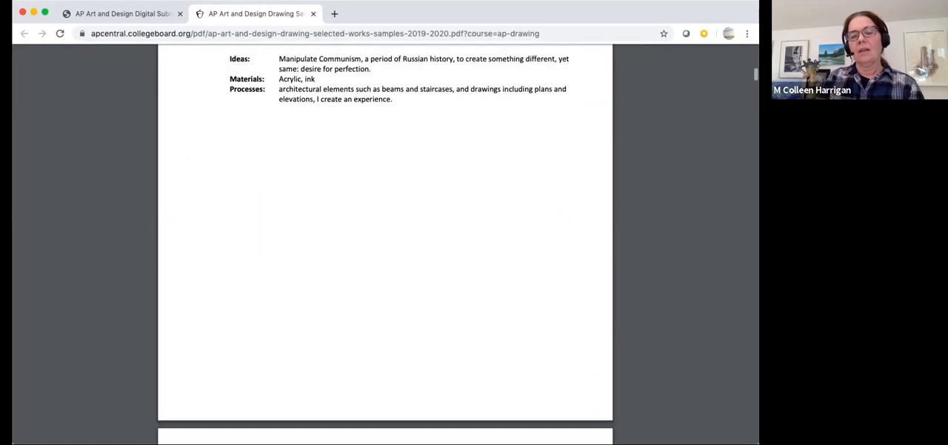
pyautogui.scroll(-3)
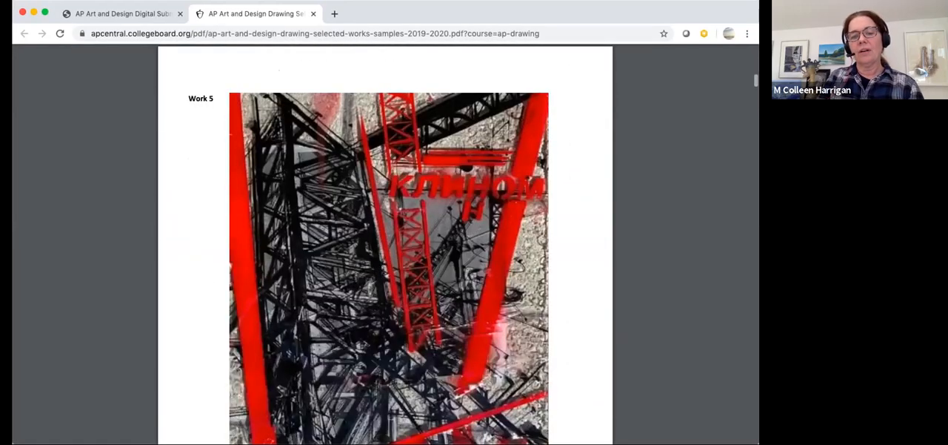
pyautogui.scroll(-3)
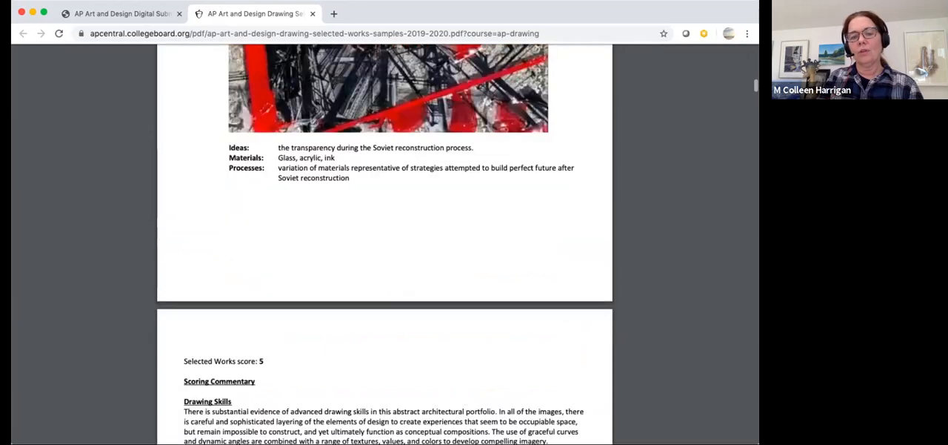
# Scroll through Sample 1's Drawing Skills, Materials and Writing commentary to Sample 2's Work 1
pyautogui.scroll(-3)
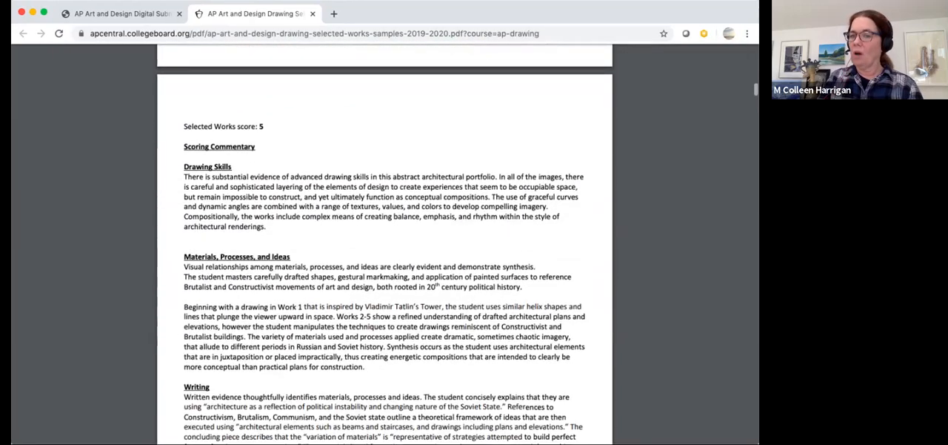
pyautogui.scroll(-3)
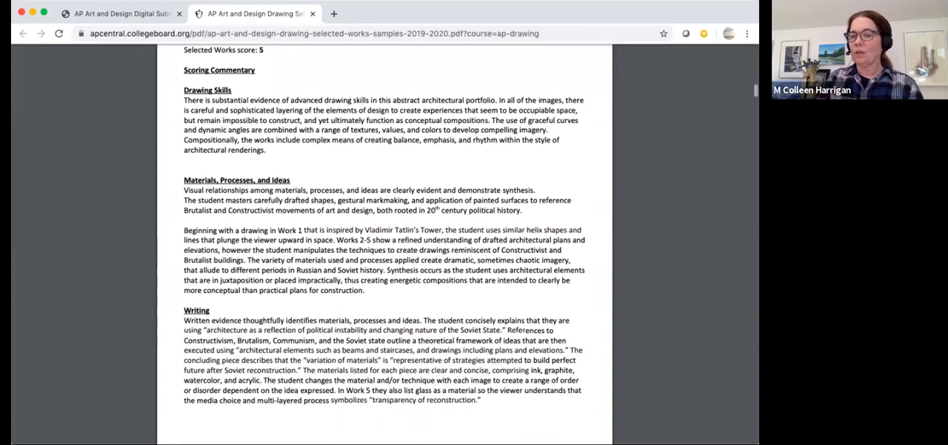
pyautogui.scroll(-3)
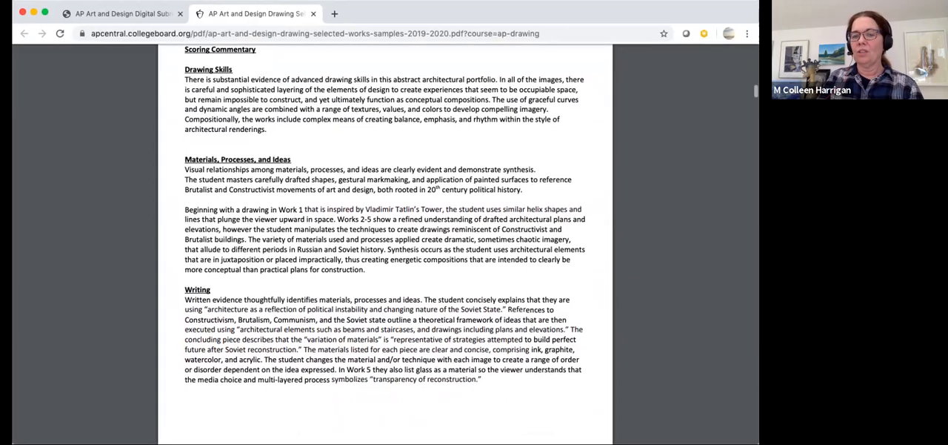
pyautogui.scroll(-3)
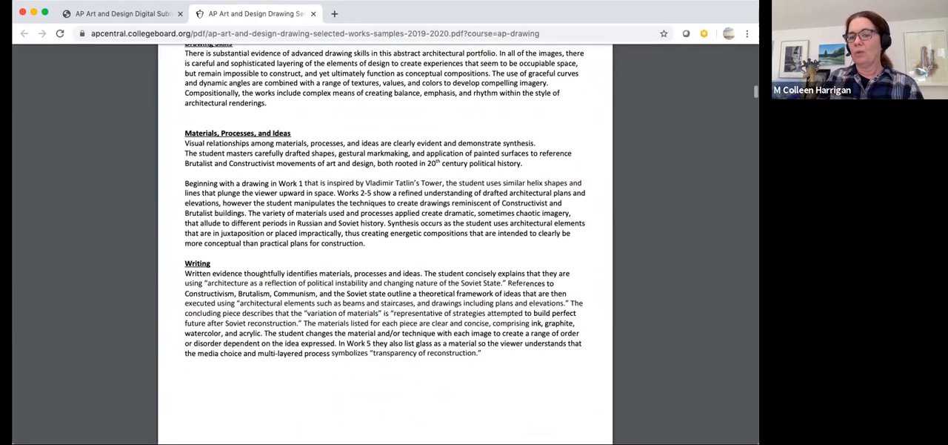
pyautogui.scroll(-3)
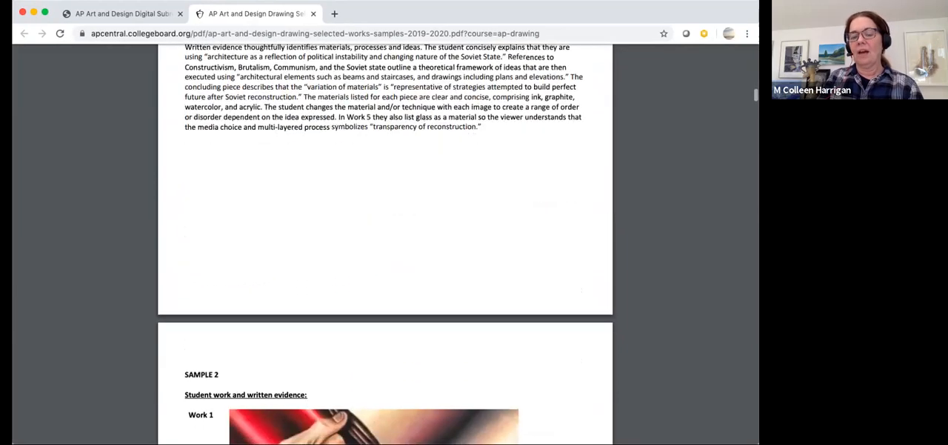
# Scroll through Sample 2's works until Work 5, the flower-crown portrait, is visible
pyautogui.scroll(-3)
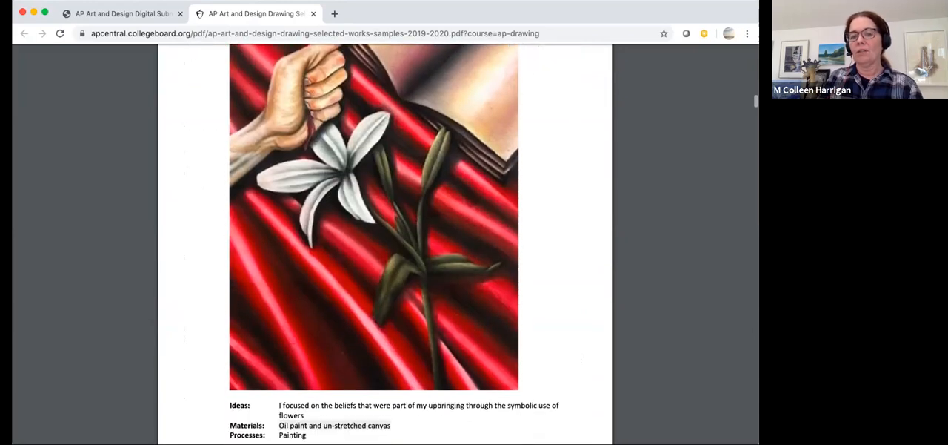
pyautogui.scroll(-3)
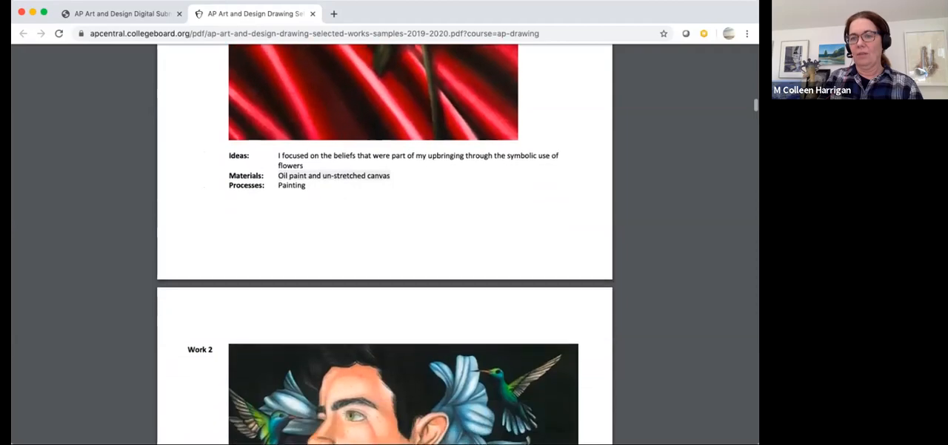
pyautogui.scroll(-3)
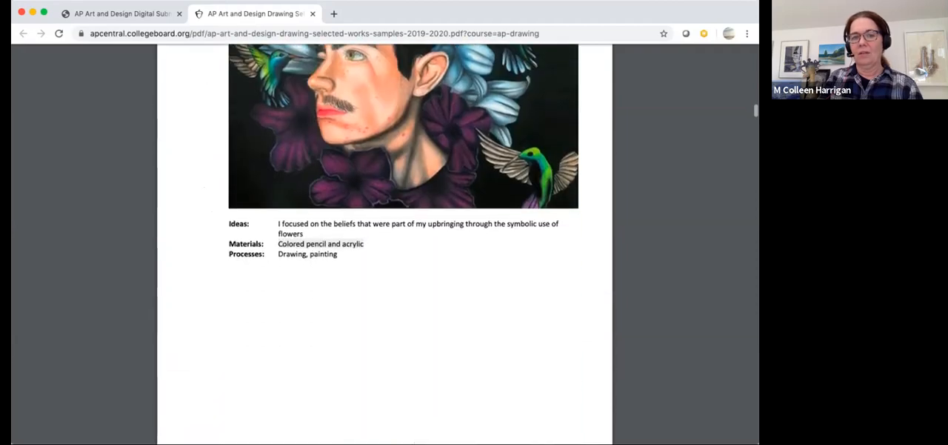
pyautogui.scroll(-3)
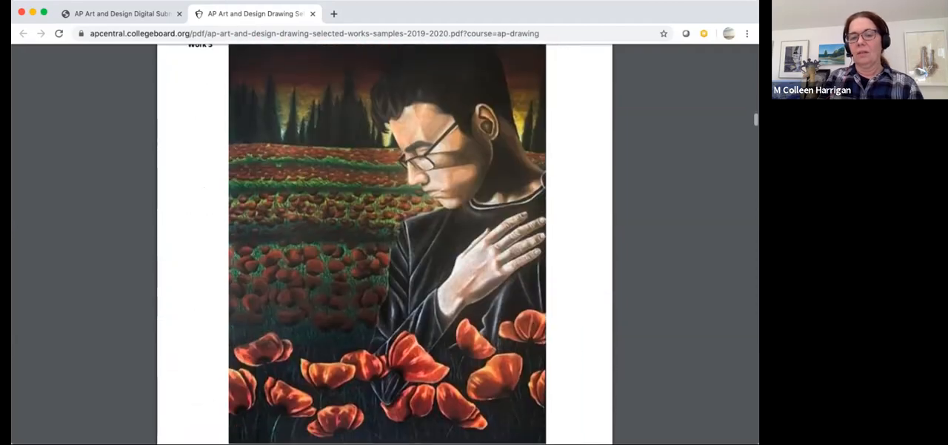
pyautogui.scroll(-3)
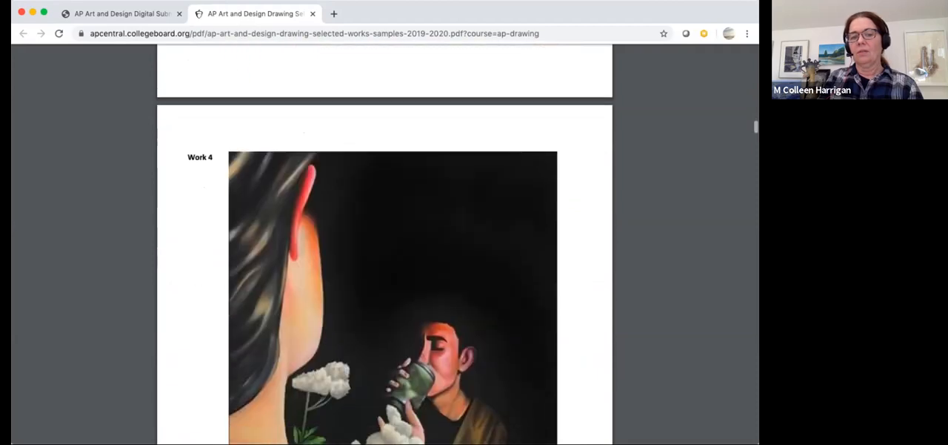
pyautogui.scroll(-3)
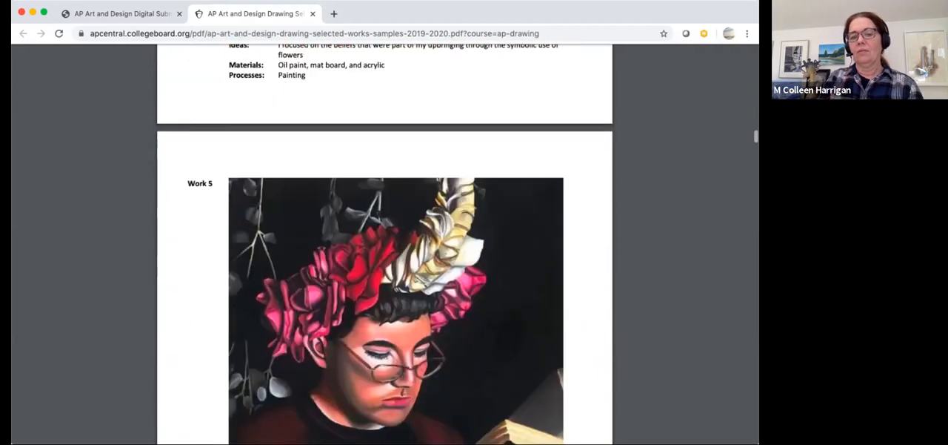
pyautogui.scroll(-3)
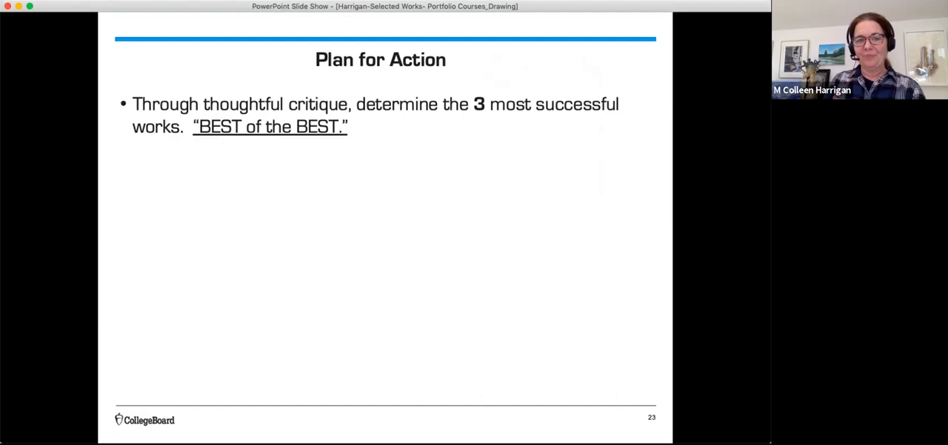
# Advance the slide show to slide 24 on formatting images and uploading selected works
pyautogui.press('right')
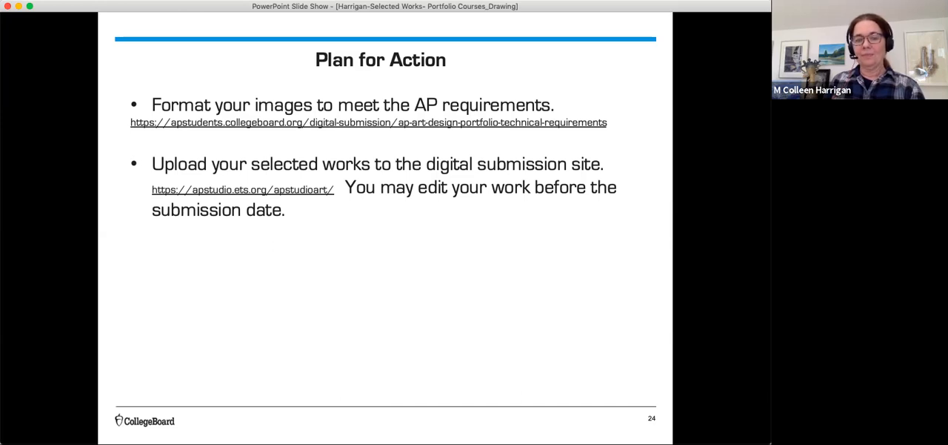
# Reveal the password question and SAVE reminder, then advance to Submitting Visual and Written Evidence
pyautogui.press('right')
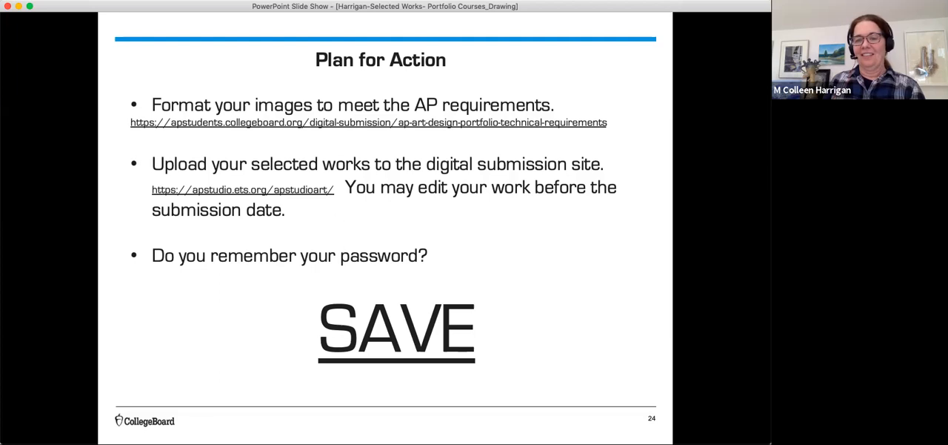
pyautogui.press('right')
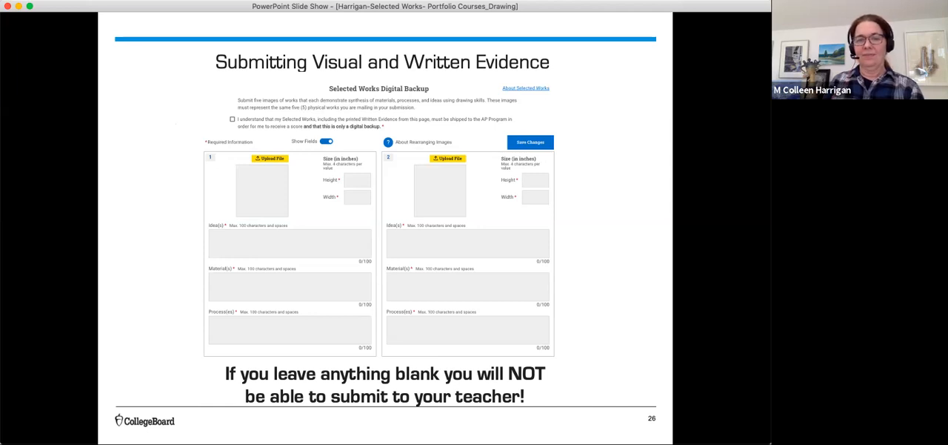
# Advance past the disallowed symbols slide to slide 28, Written Component
pyautogui.press('right')
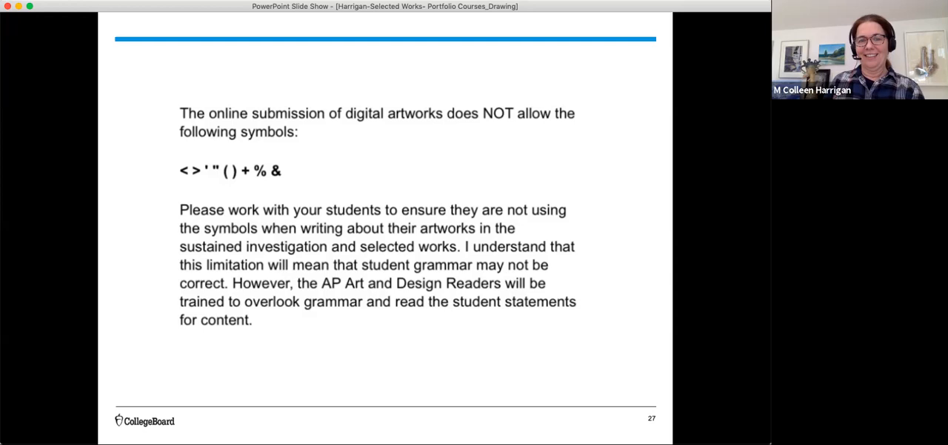
pyautogui.press('right')
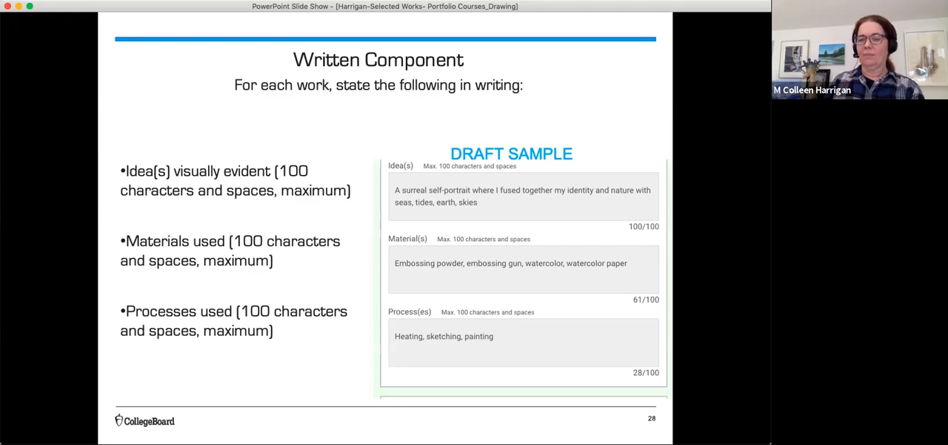
# Advance past the written evidence tips to slide 30 on the May 26, 2020 deadline
pyautogui.press('right')
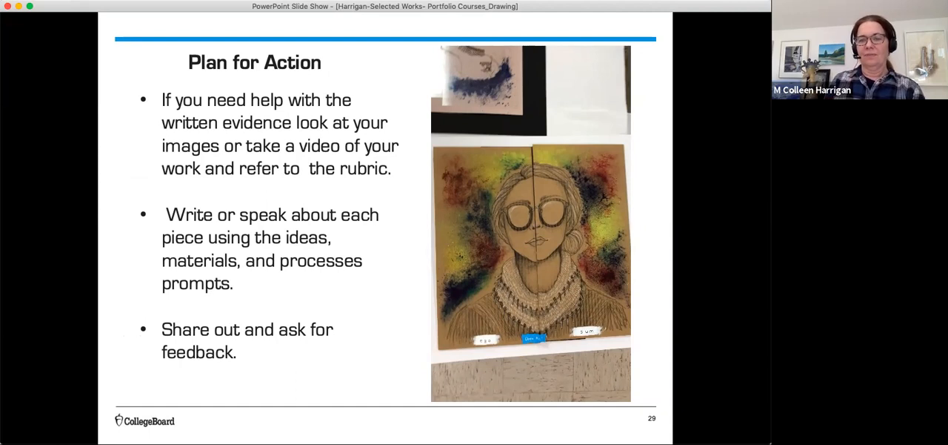
pyautogui.press('right')
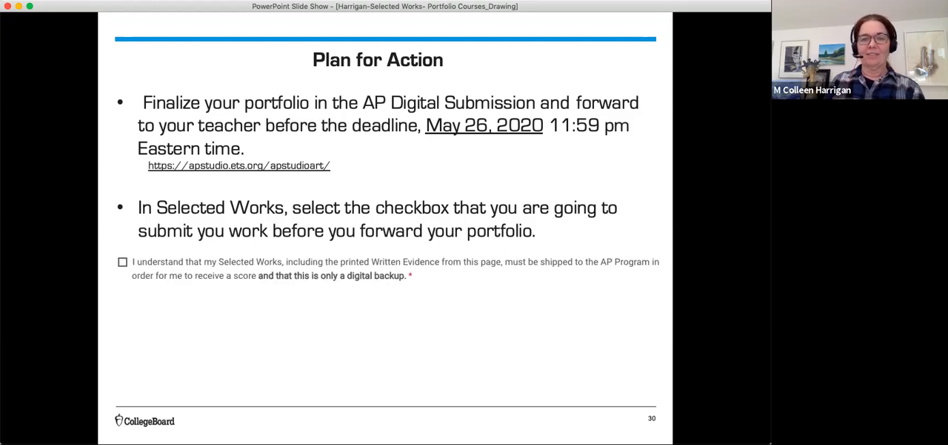
# Tick the acknowledgement checkbox, reveal SAVE, and advance past Furthering to slide 32
pyautogui.click(123, 262)
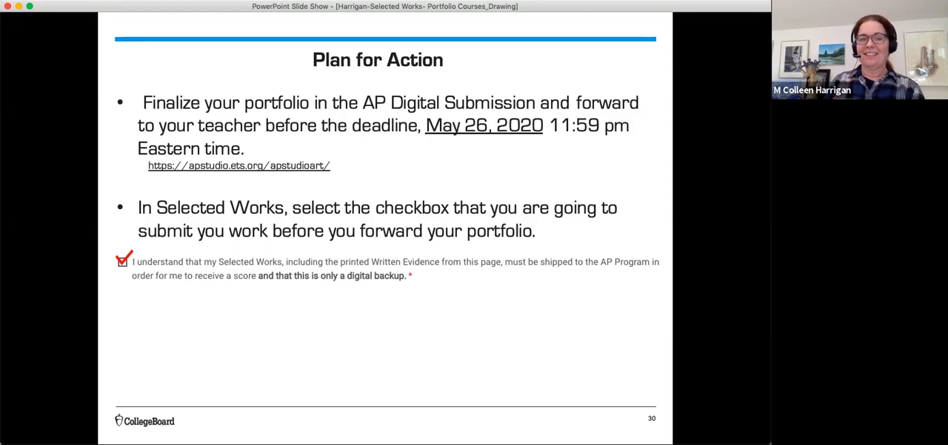
pyautogui.press('right')
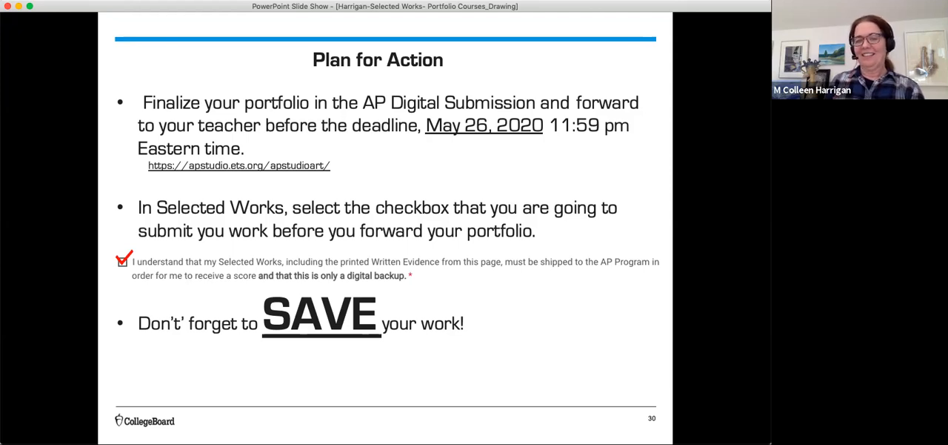
pyautogui.press('right')
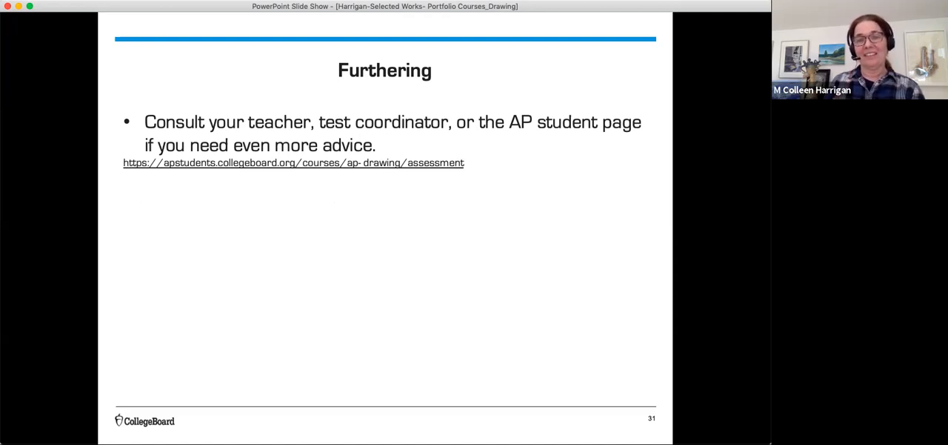
pyautogui.press('right')
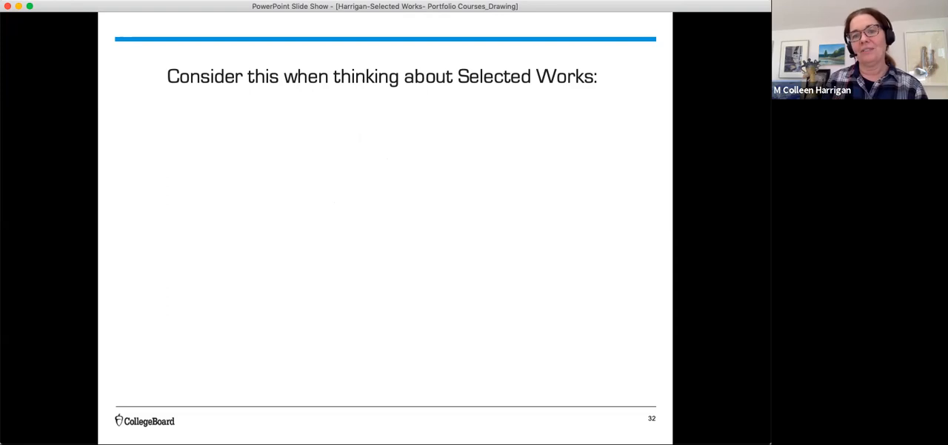
# Advance to slide 33, Course Skill 3.F, on presenting works for viewer interpretation
pyautogui.press('right')
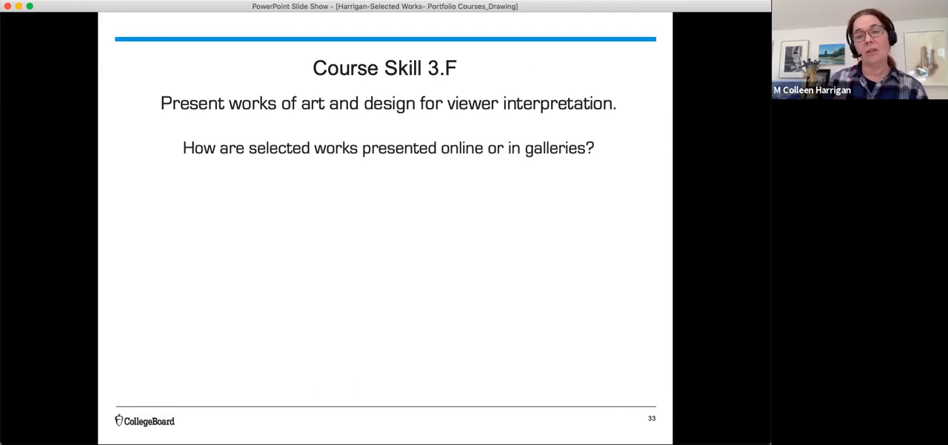
# Advance past the Kerry James Marshall gallery slide toward the Selected Works summary
pyautogui.press('right')
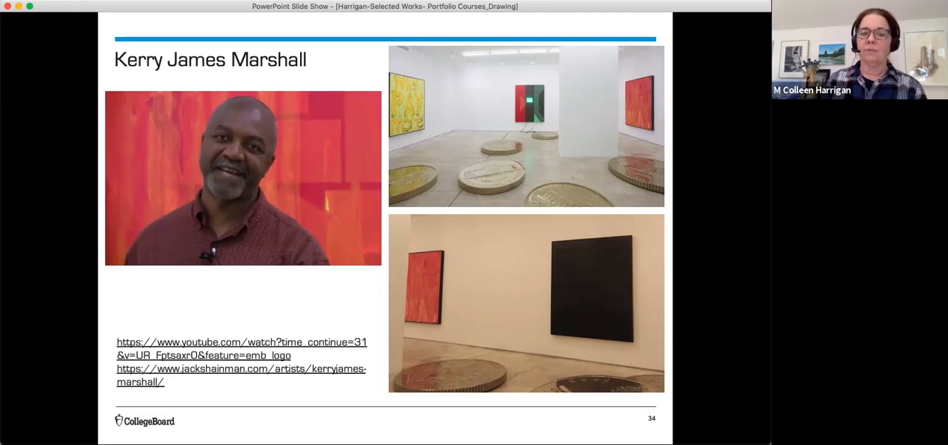
pyautogui.press('right')
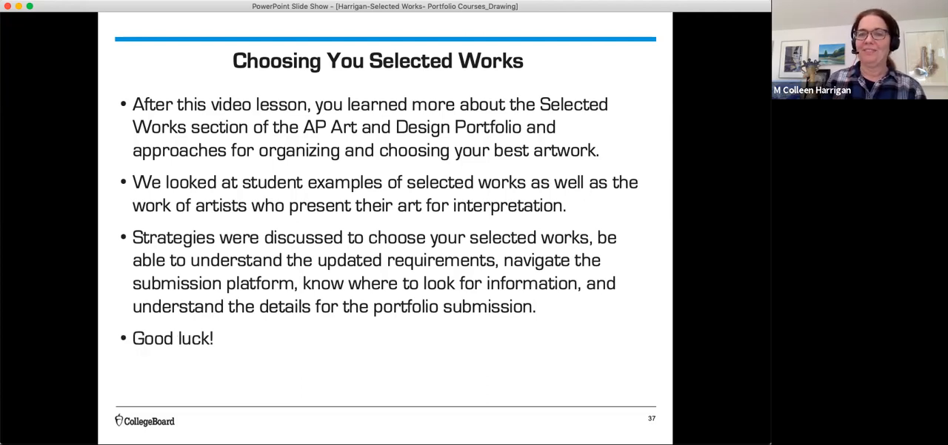
# Show the Device and Internet Access slide, then the closing Thanks for watching! slide
pyautogui.press('right')
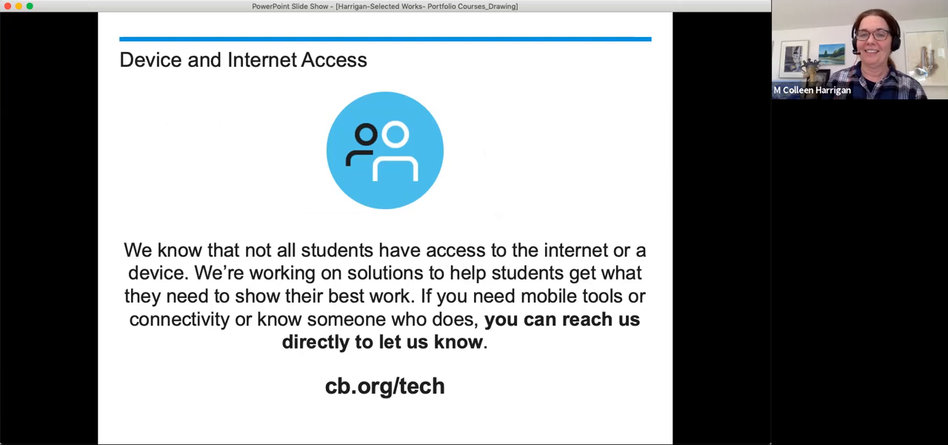
pyautogui.press('right')
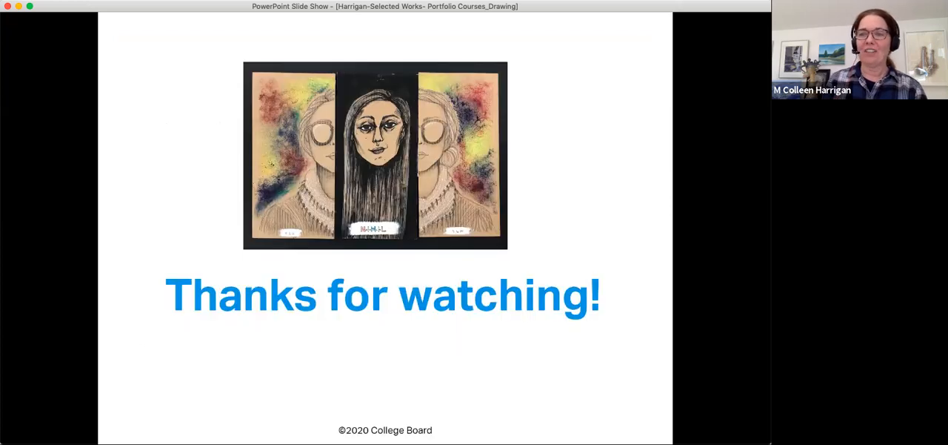